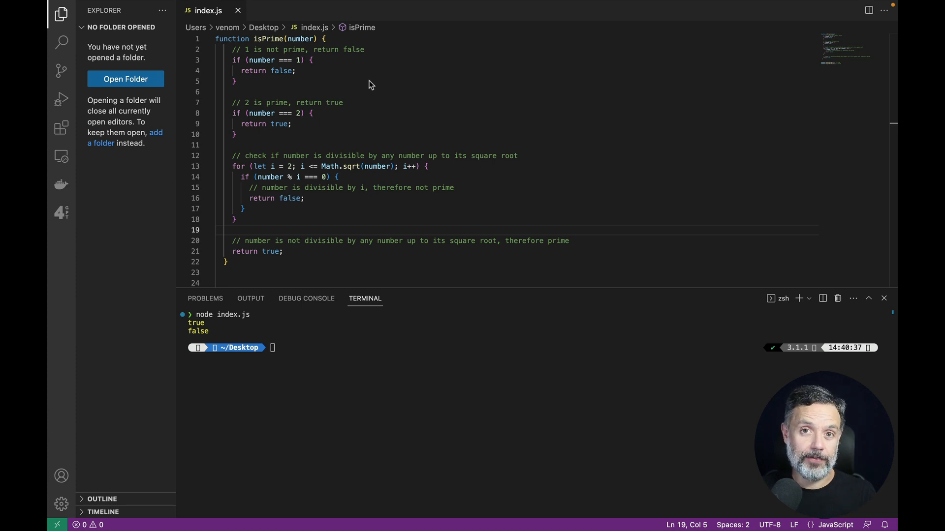
# Rerun index.js with node so the terminal prints true for 7 and false for 12.
pyautogui.scroll(-3)
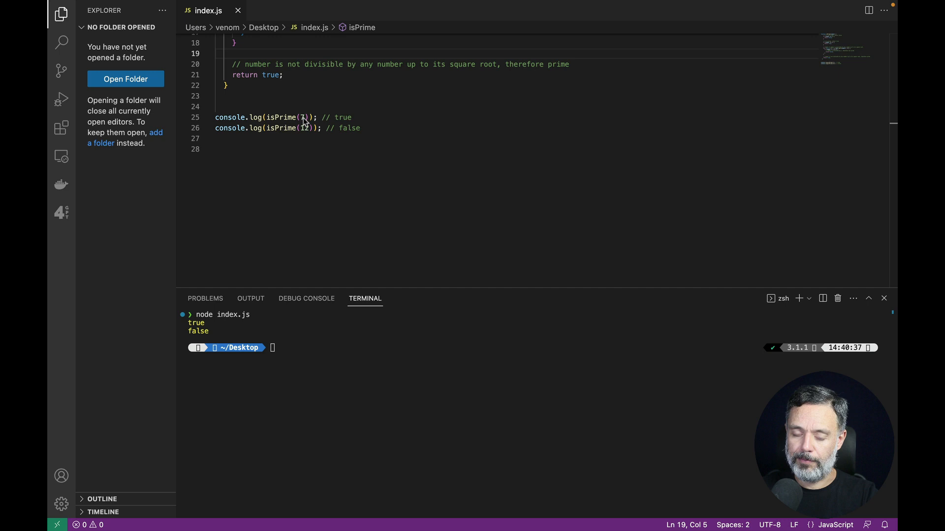
pyautogui.moveTo(315, 135)
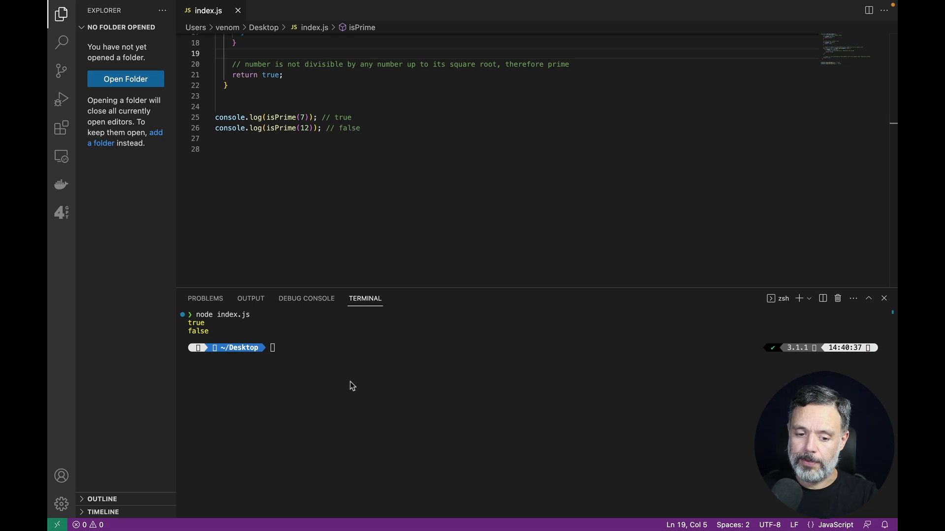
pyautogui.write('node id')
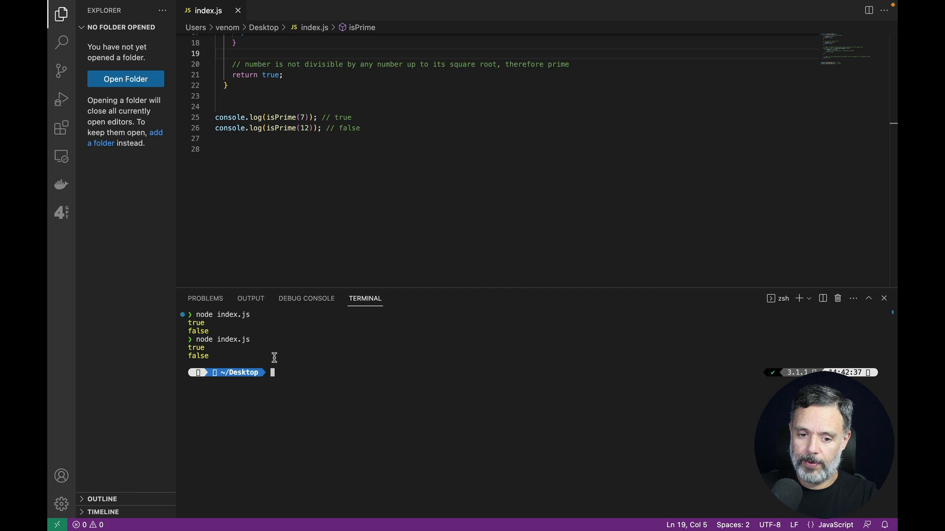
pyautogui.press('ctrl+a')
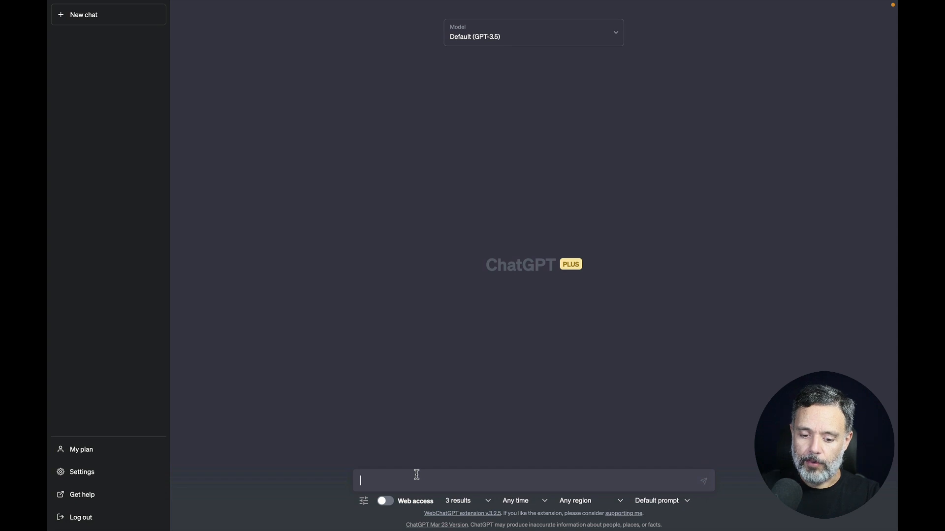
# Write a prompt with the isPrime Node.JS code asking for Jest test cases.
pyautogui.write('I have the following')
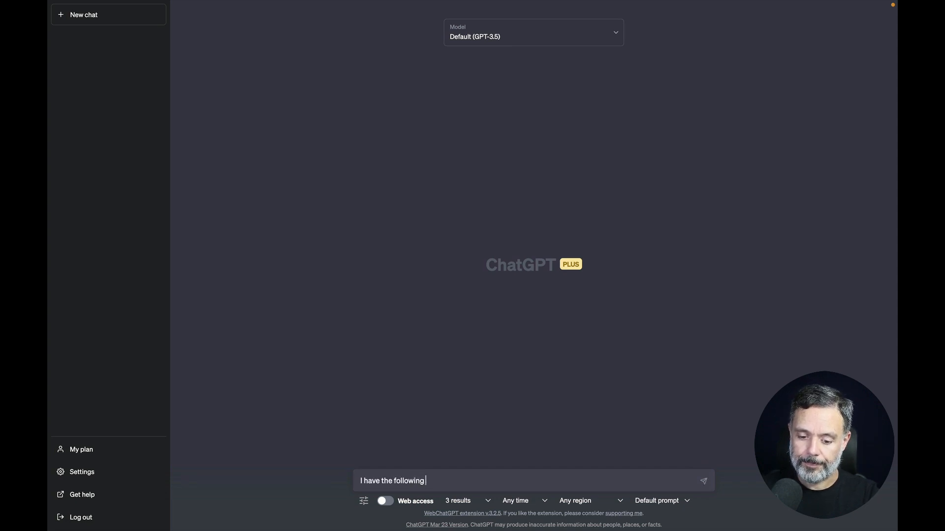
pyautogui.write('Node.JS co')
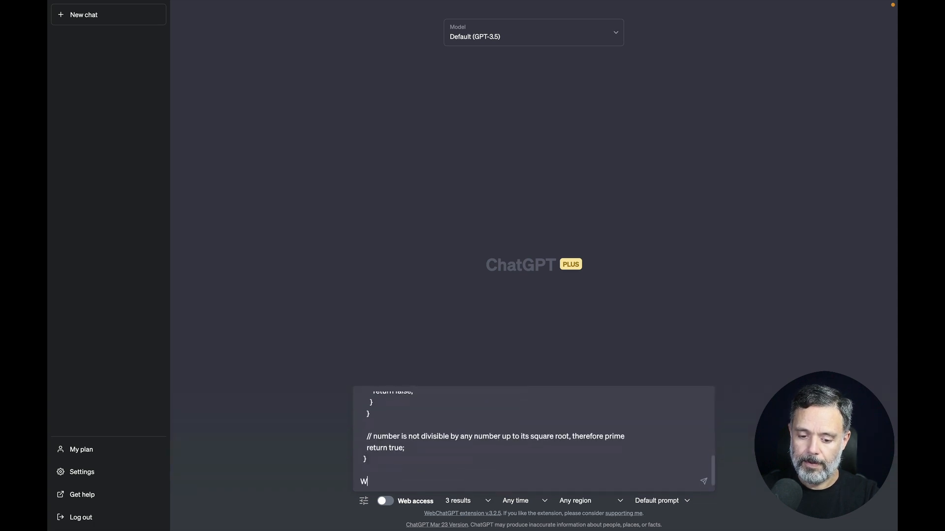
pyautogui.write('rite')
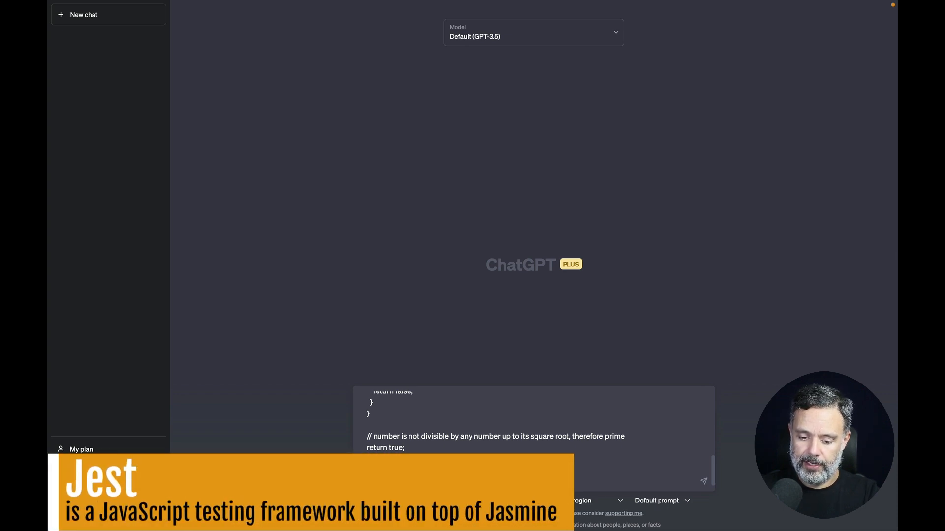
# Send the prompt and copy ChatGPT's generated Jest test code for isPrime.
pyautogui.click(702, 480)
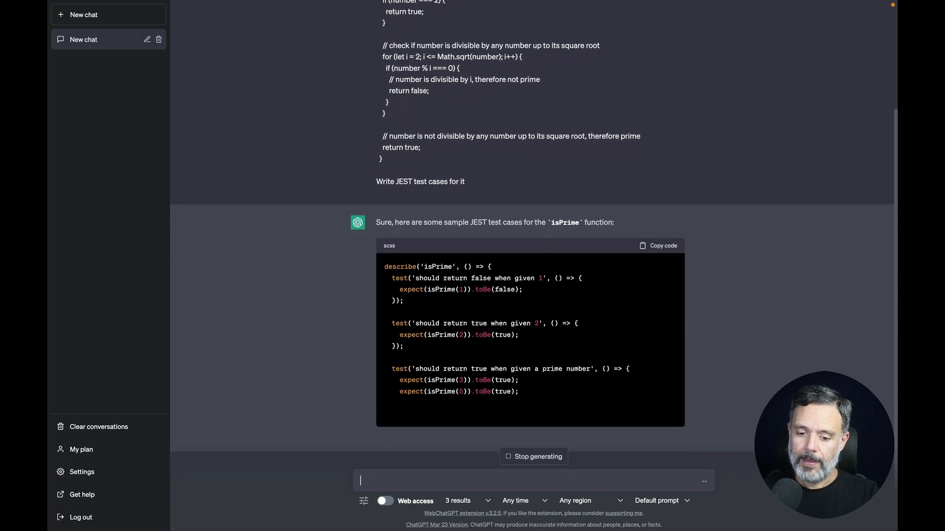
pyautogui.scroll(-3)
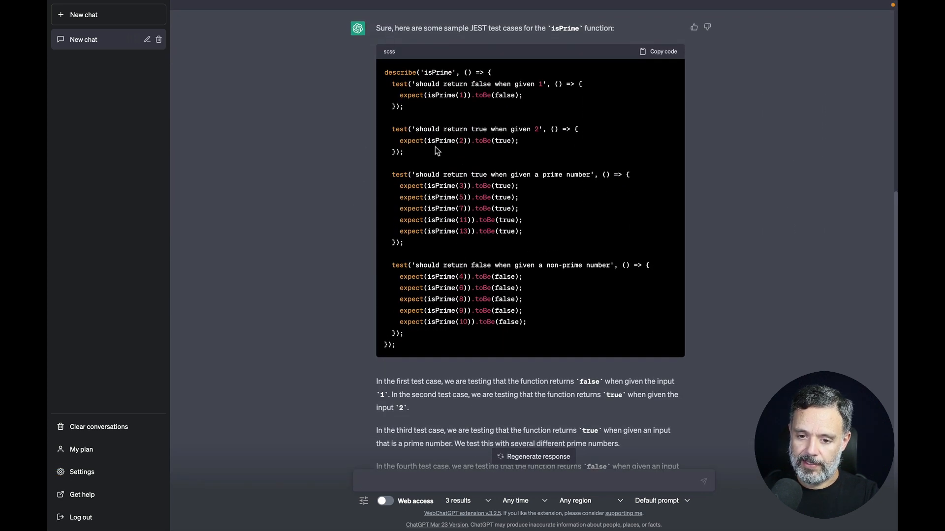
pyautogui.click(658, 51)
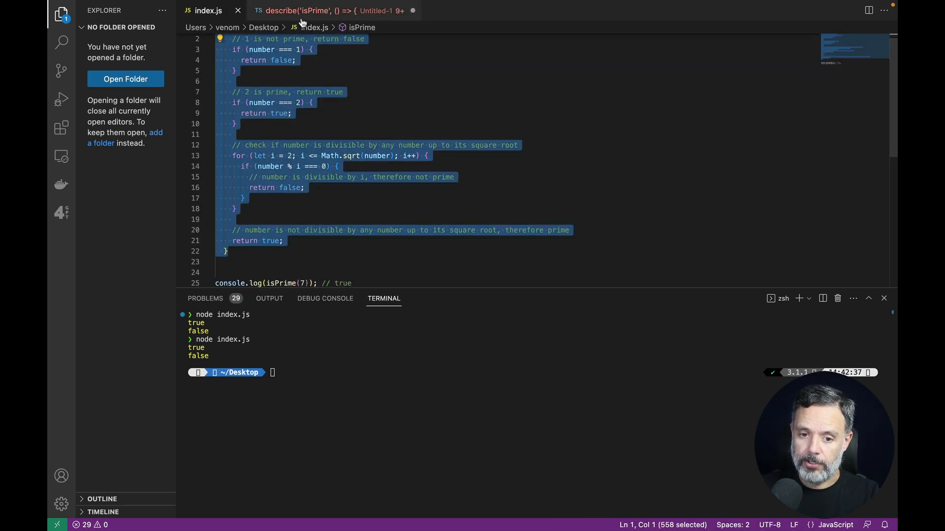
# Save the untitled isPrime function and tests file to the Desktop as prime.test.js.
pyautogui.click(328, 11)
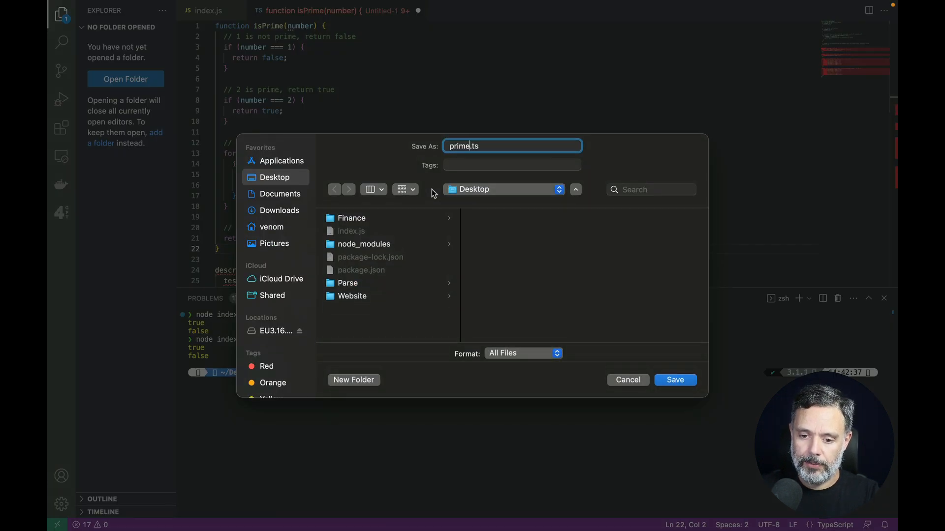
pyautogui.write('.test.ts')
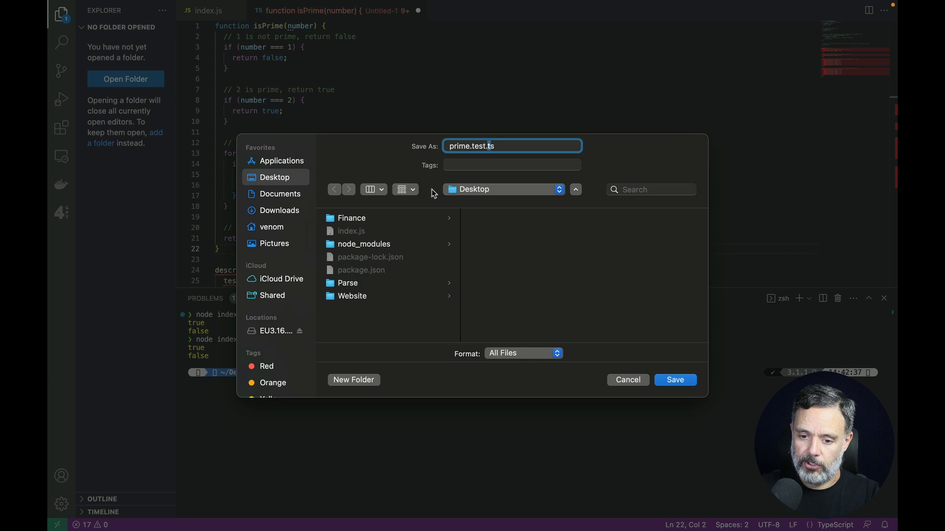
pyautogui.click(674, 379)
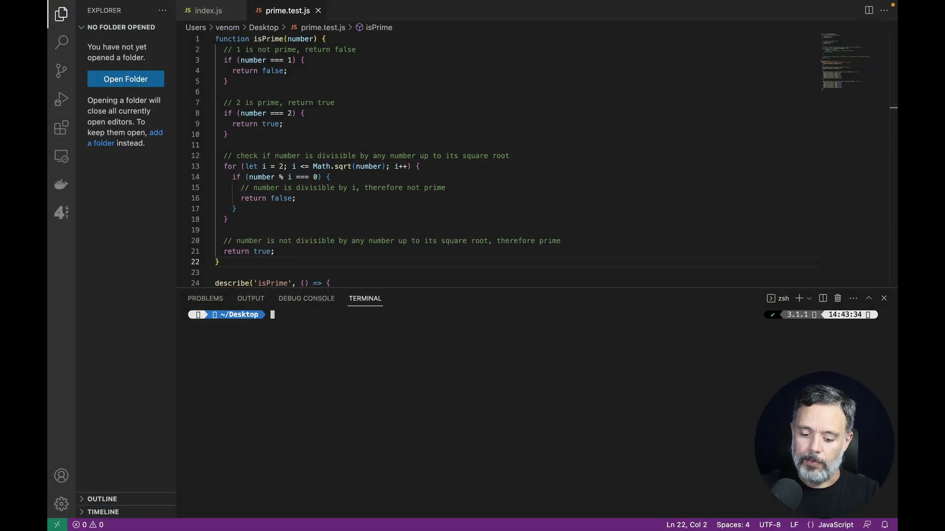
# Run jest prime.test.js in the terminal, passing all four isPrime tests.
pyautogui.write('jest prime.test.js')
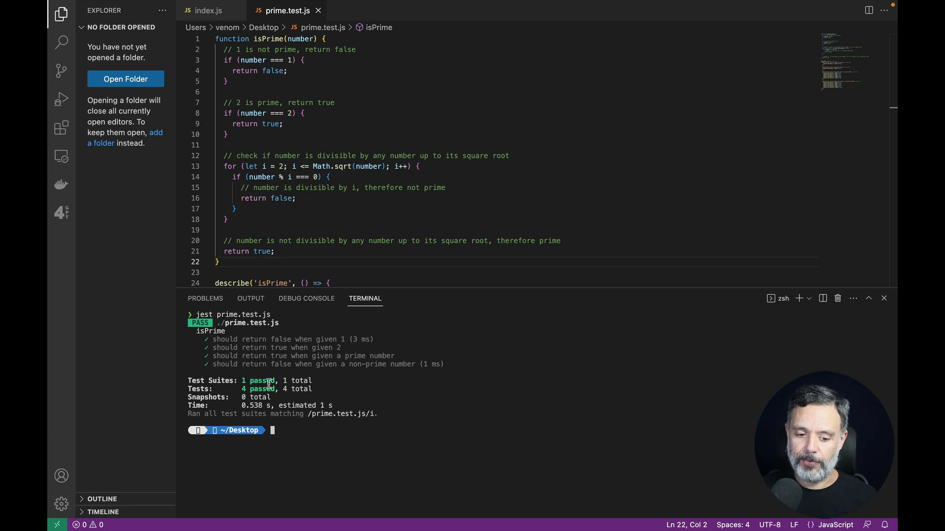
pyautogui.moveTo(355, 339)
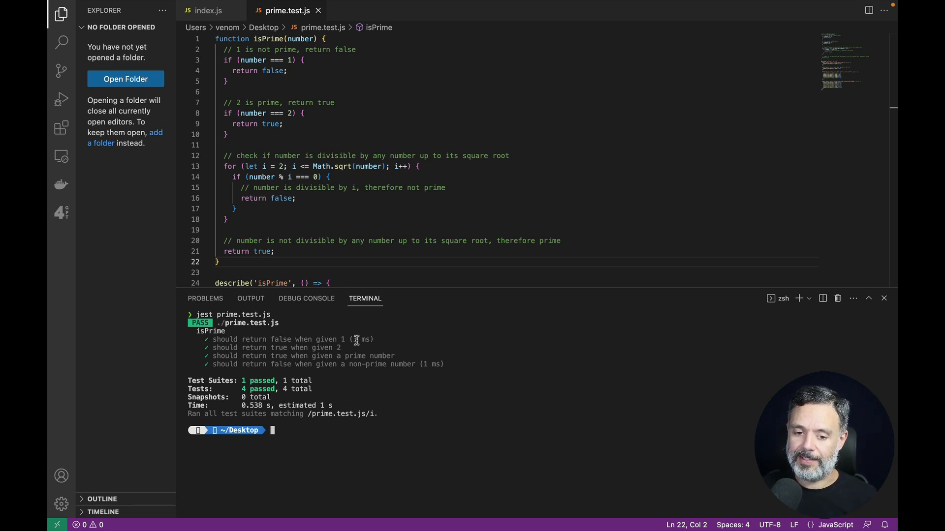